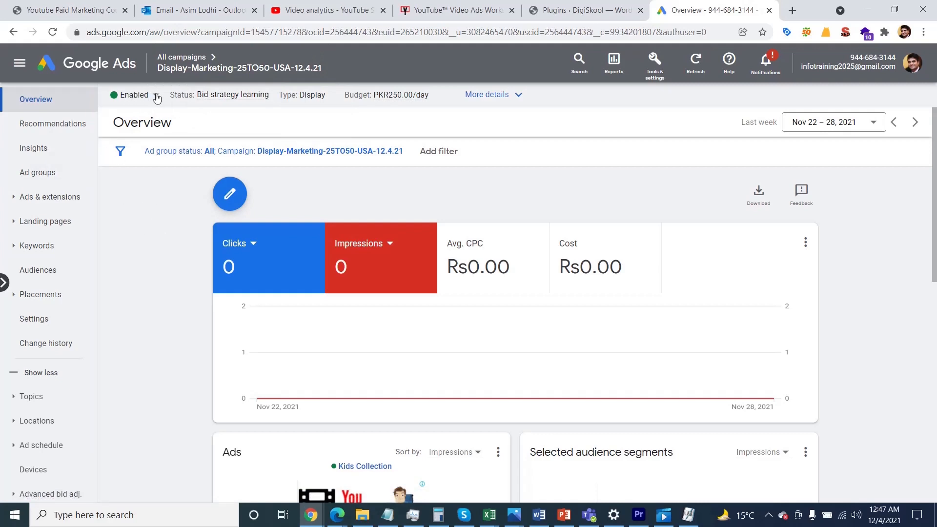
Switch the Display-Marketing campaign's status from Enabled to Paused and return to All campaigns.
left_click(156, 97)
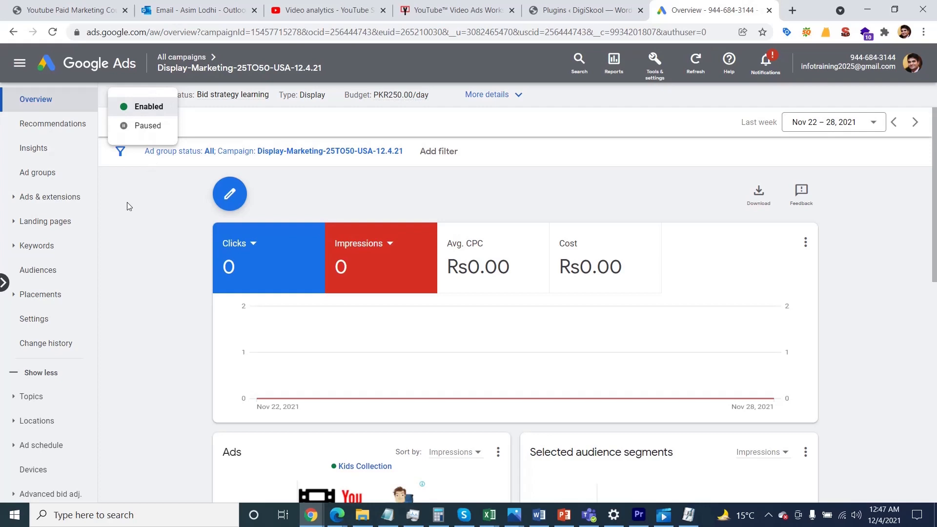
left_click(156, 96)
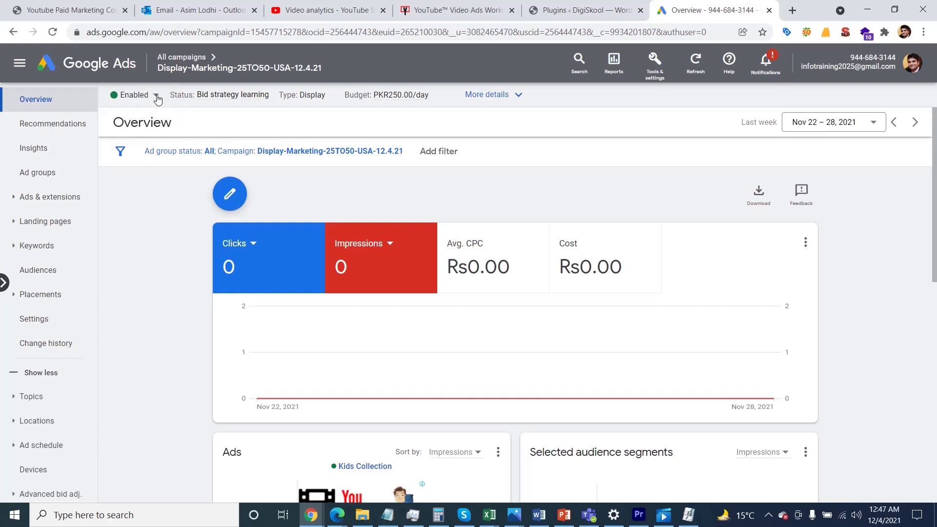
left_click(156, 96)
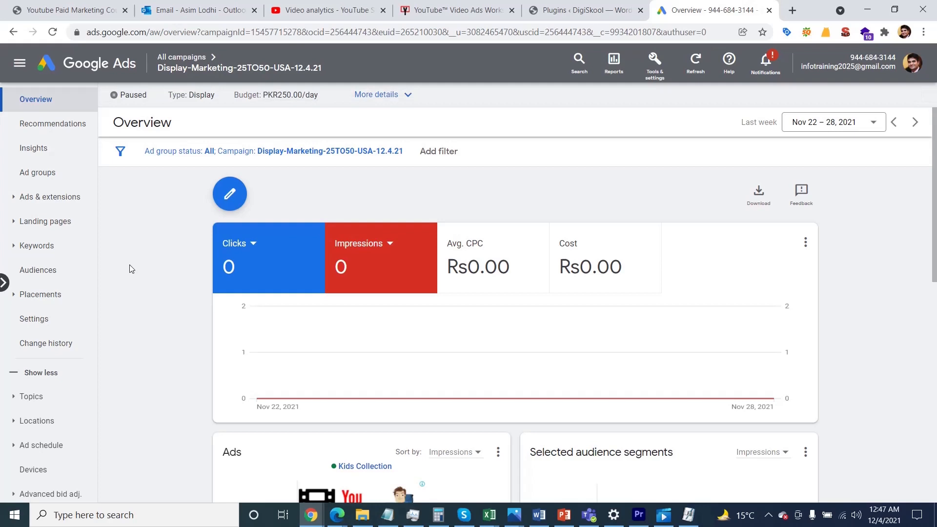
left_click(182, 57)
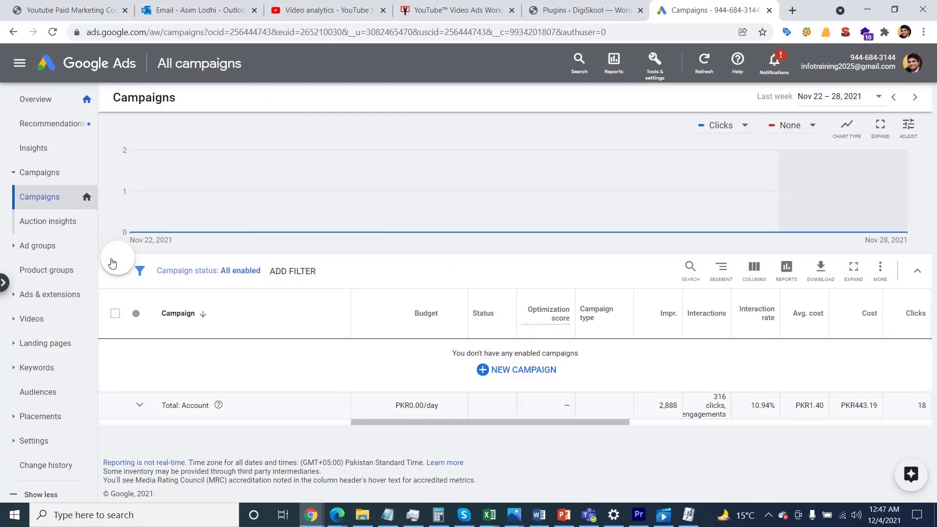
Create a new campaign with the Sales objective, accepting the default conversion goals.
left_click(117, 263)
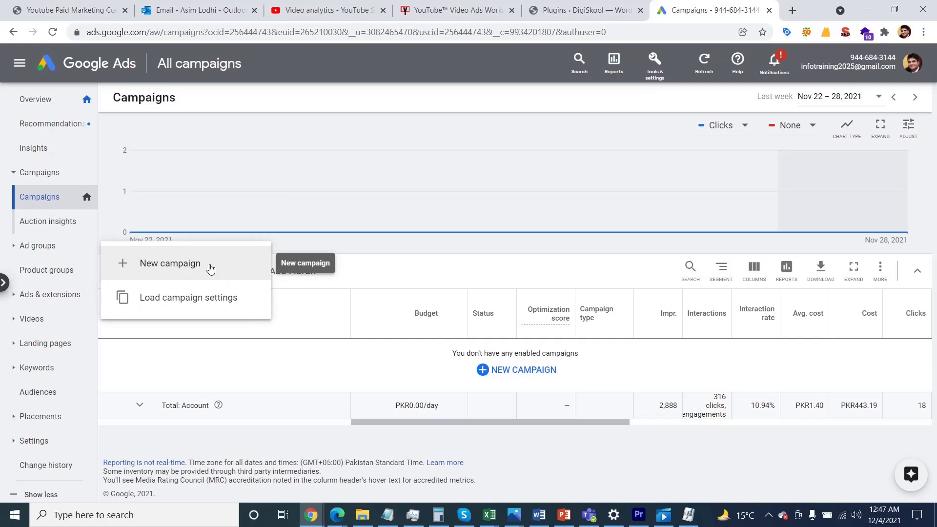
left_click(170, 262)
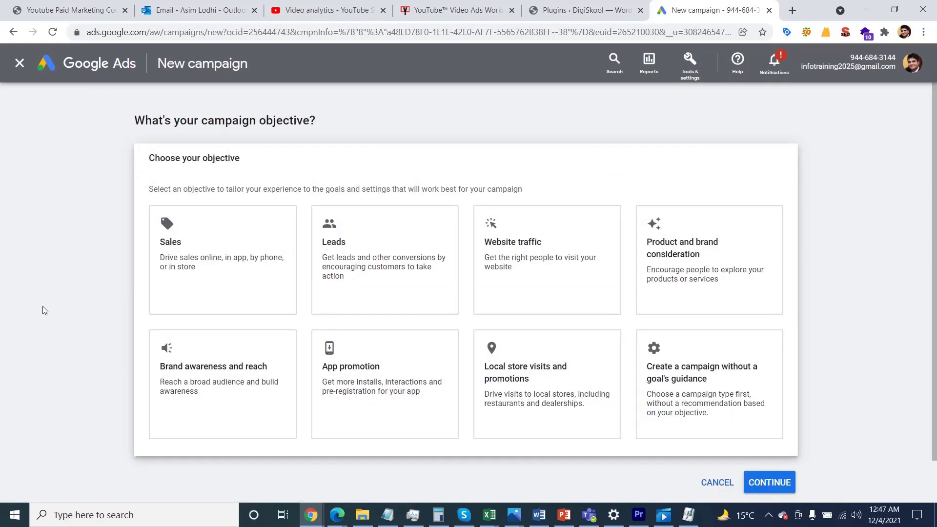
left_click(222, 260)
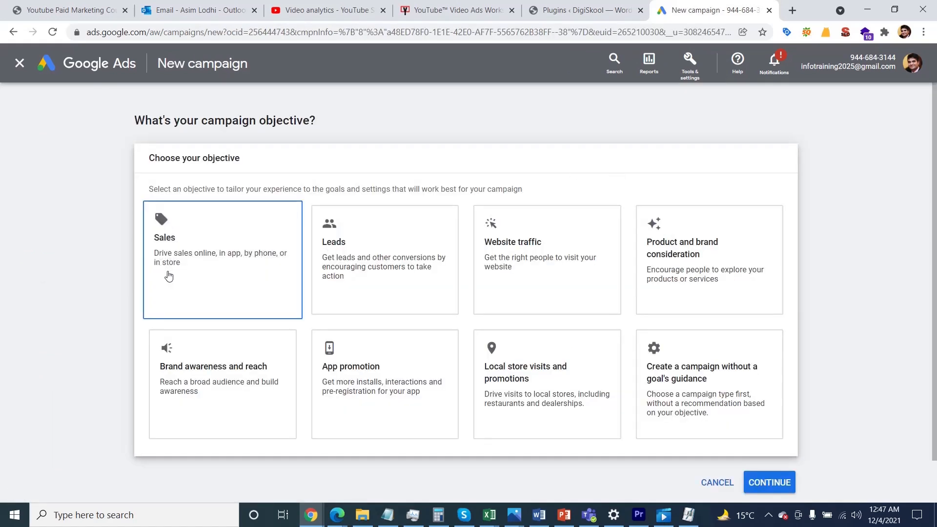
mouse_move(205, 269)
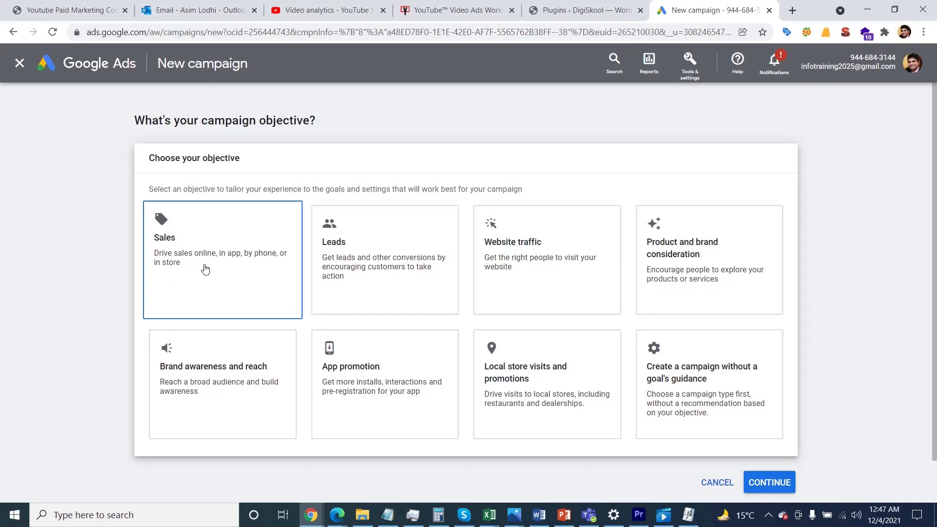
left_click(770, 482)
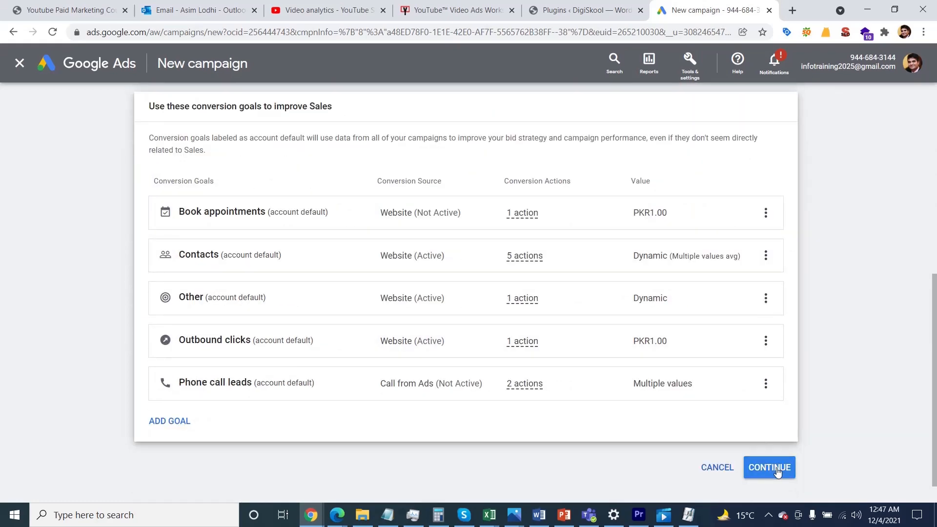
left_click(770, 467)
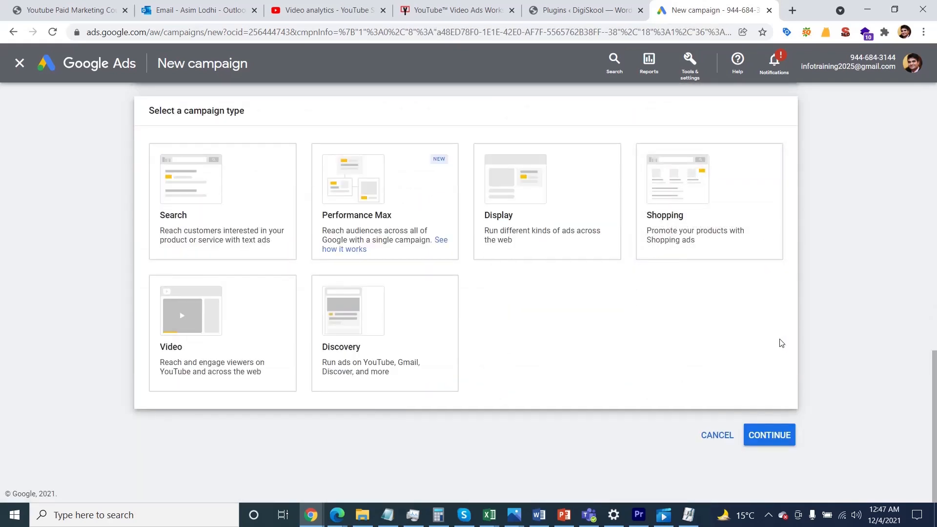
mouse_move(778, 345)
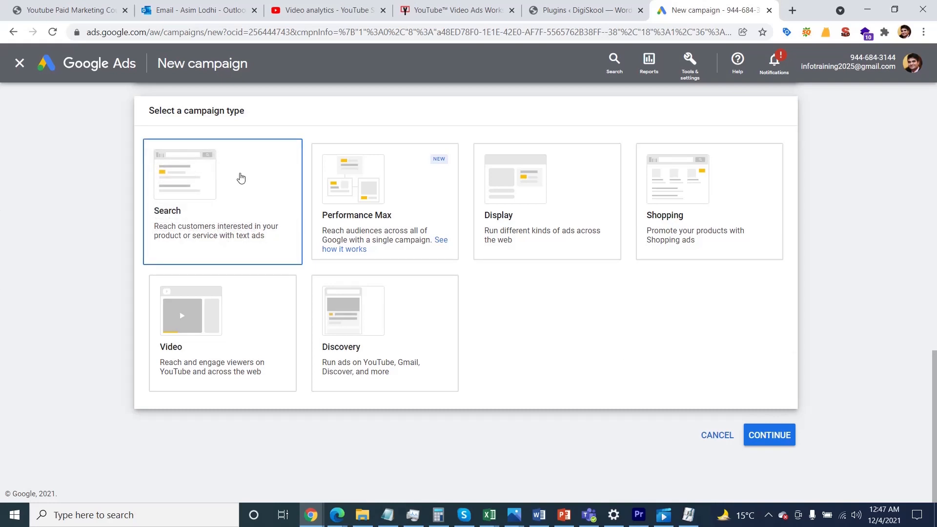
scroll("down", 3)
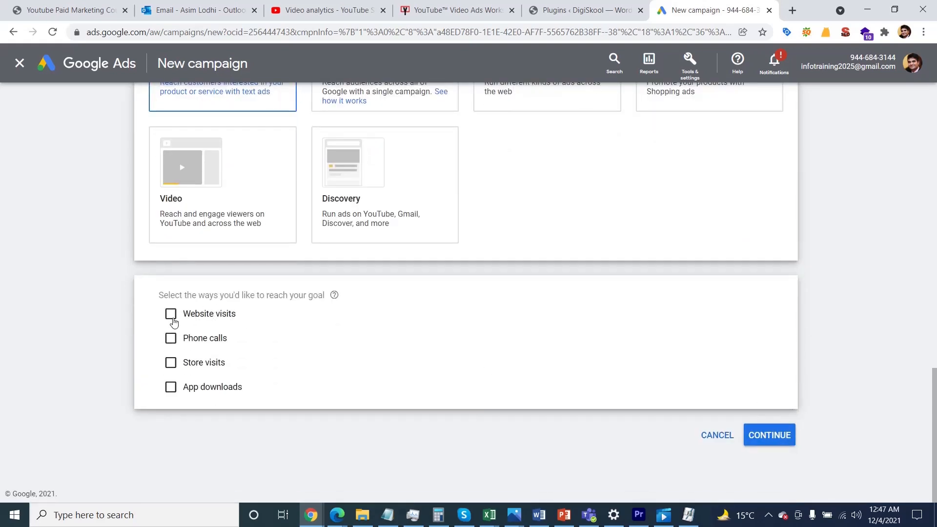
mouse_move(308, 352)
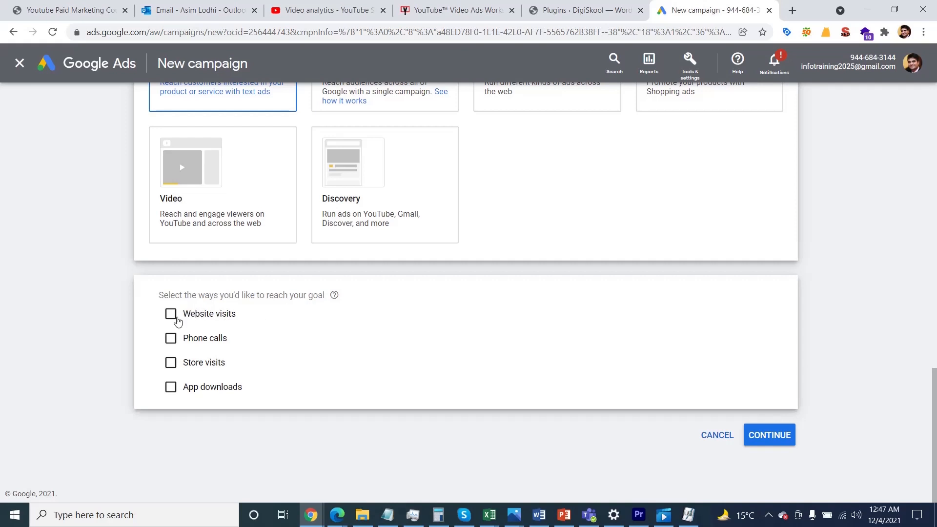
left_click(171, 314)
type("https://p")
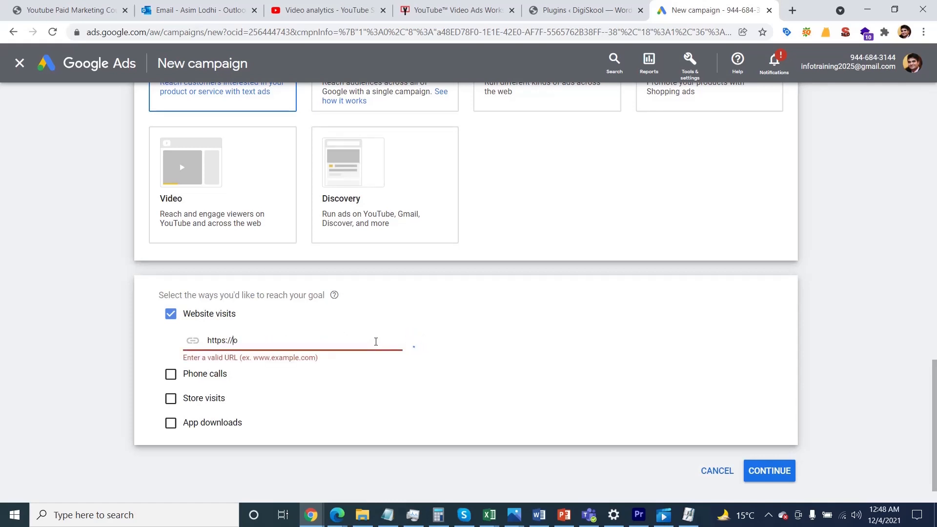
type("www.digiskool.pk")
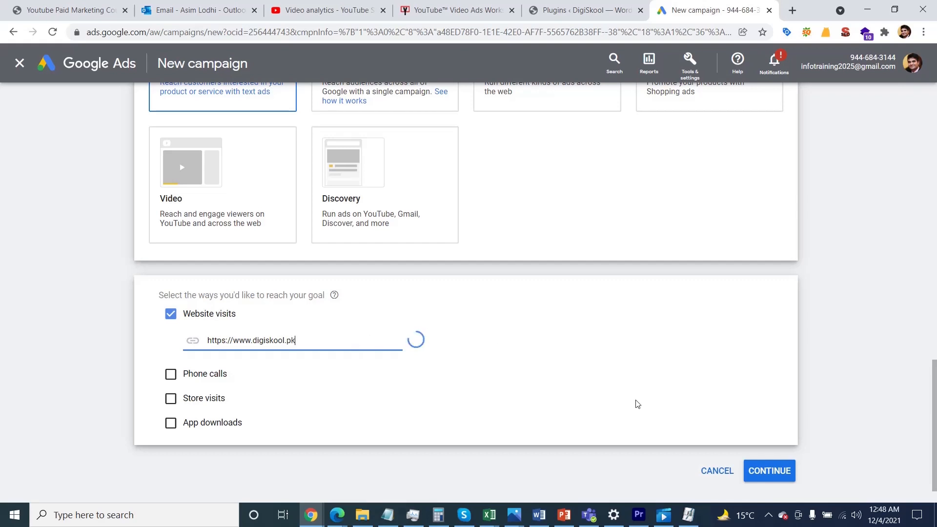
left_click(768, 471)
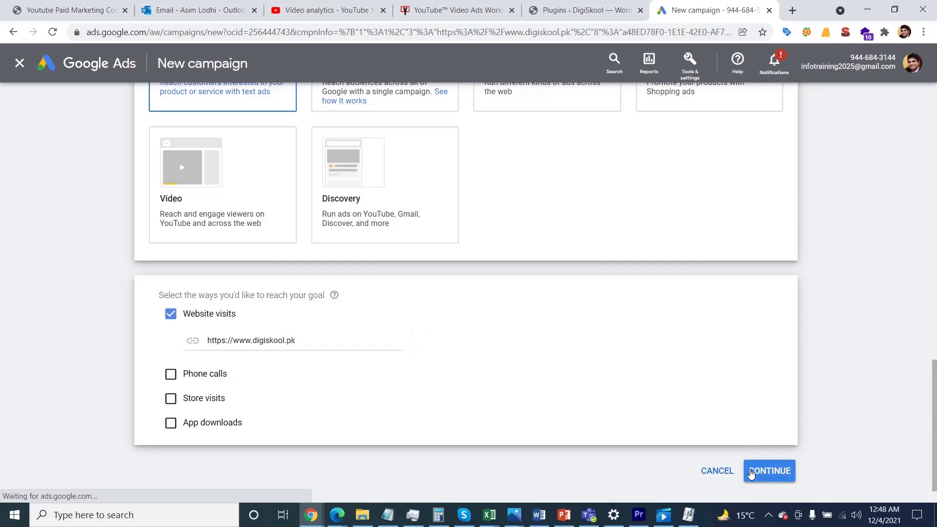
left_click(769, 471)
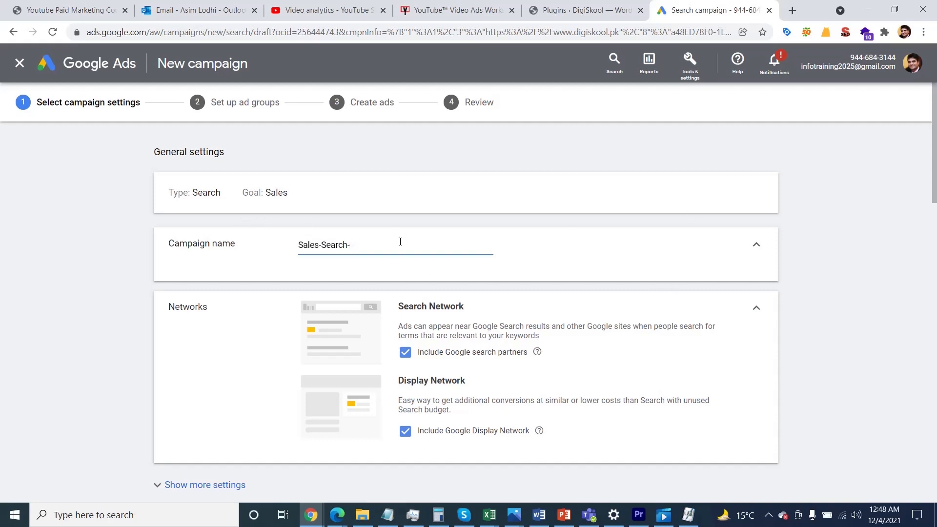
Finish the campaign name with the date suffix 12-4-21.
type("12-")
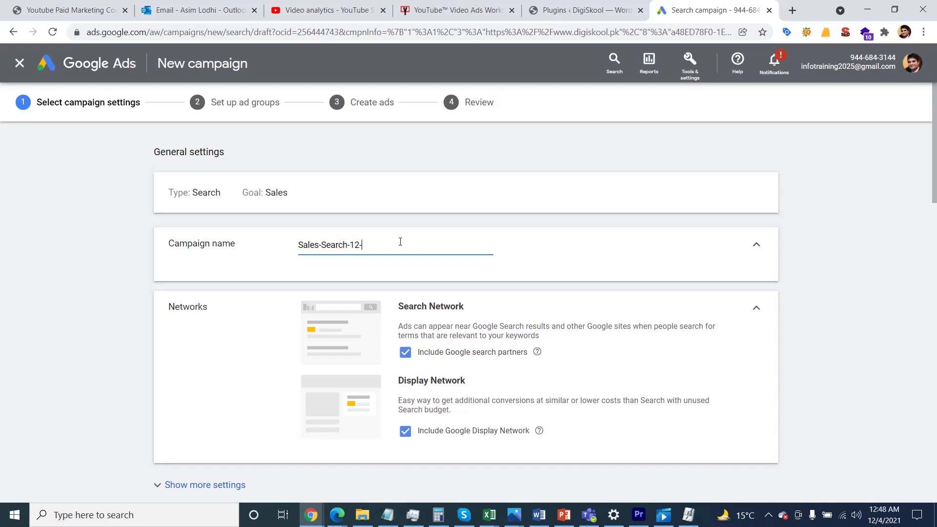
type("4-21")
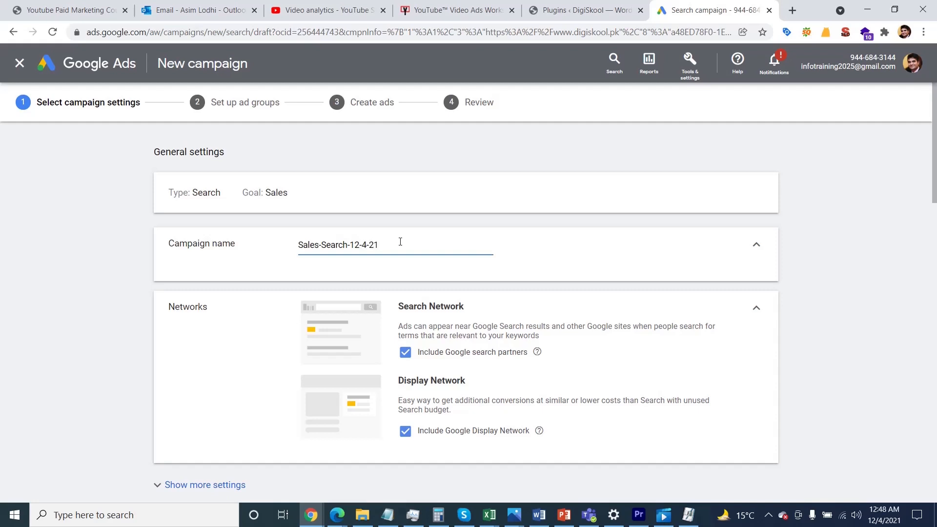
left_click(850, 315)
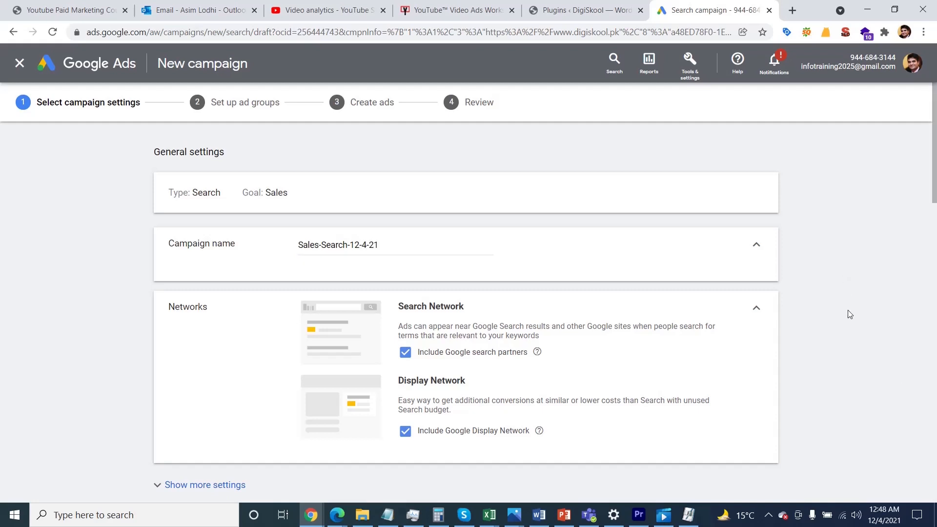
scroll("down", 3)
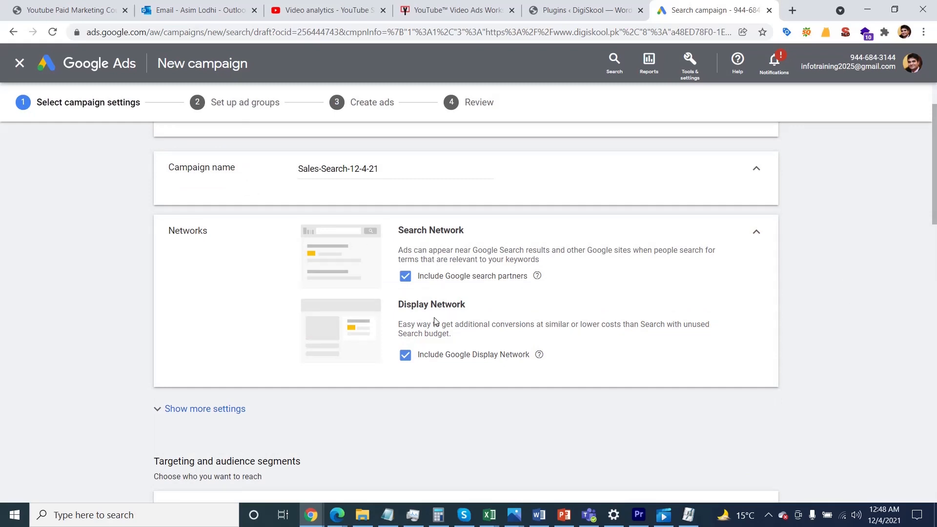
scroll("down", 3)
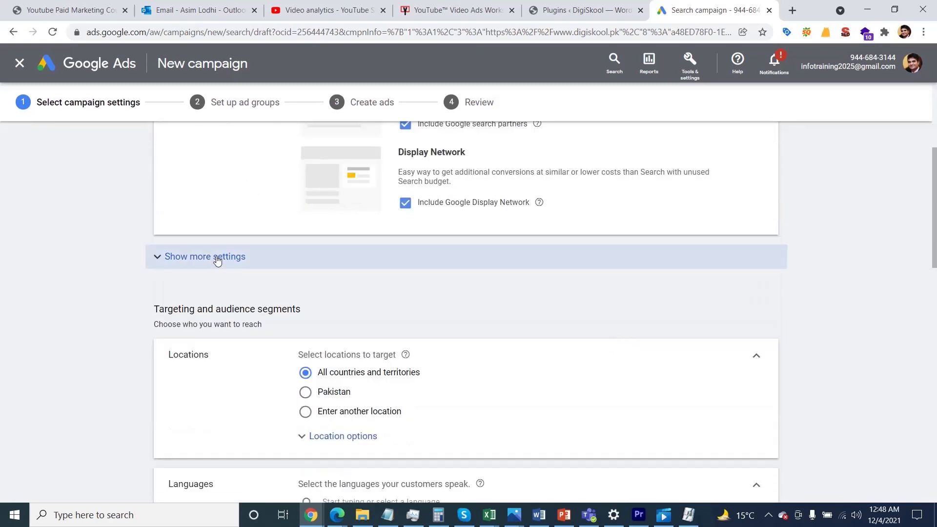
mouse_move(191, 263)
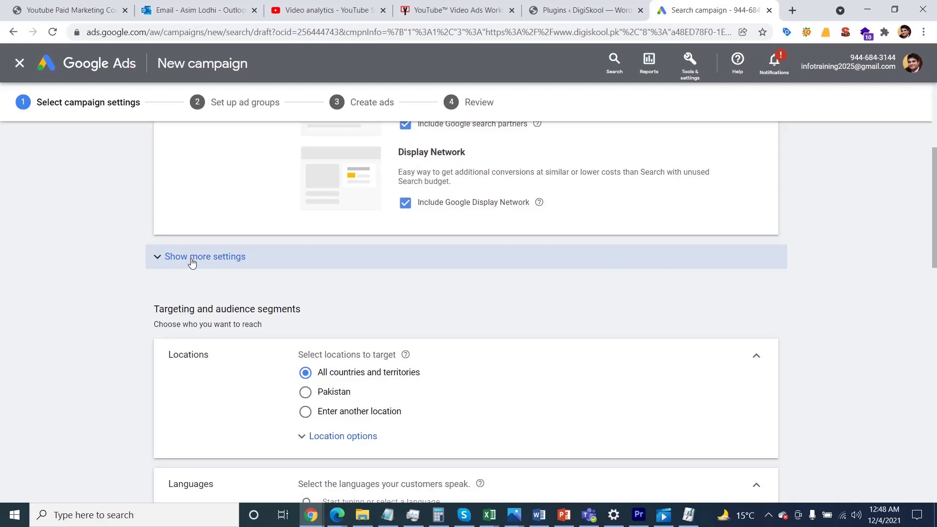
In the extra settings, give the campaign an end date of Dec 4, 2021.
left_click(204, 257)
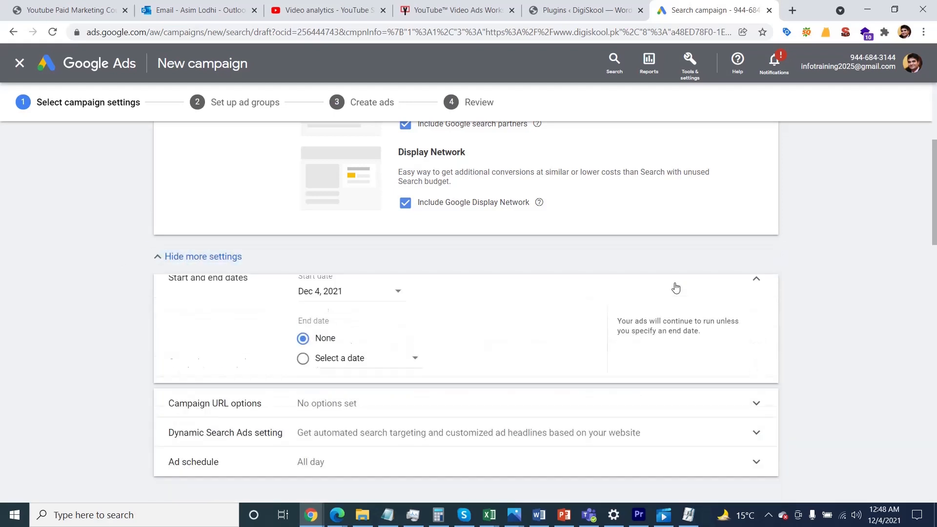
left_click(302, 358)
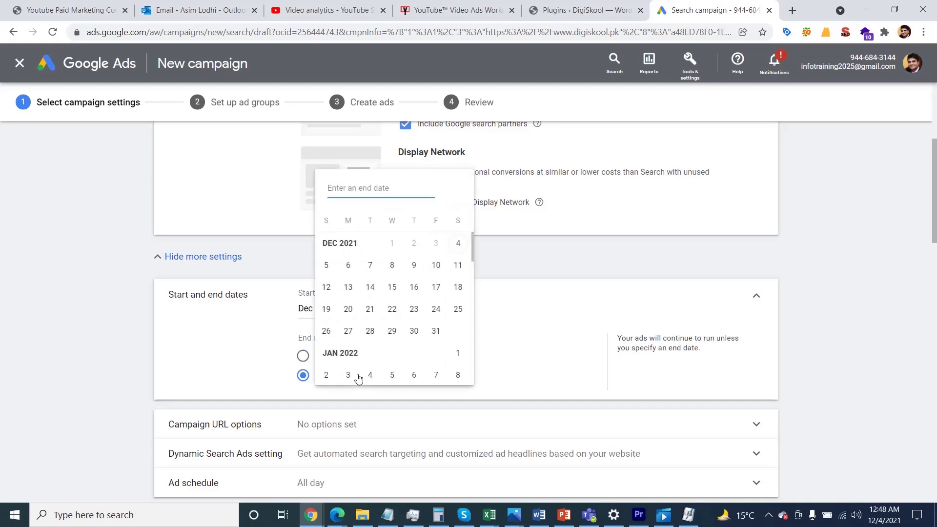
mouse_move(458, 243)
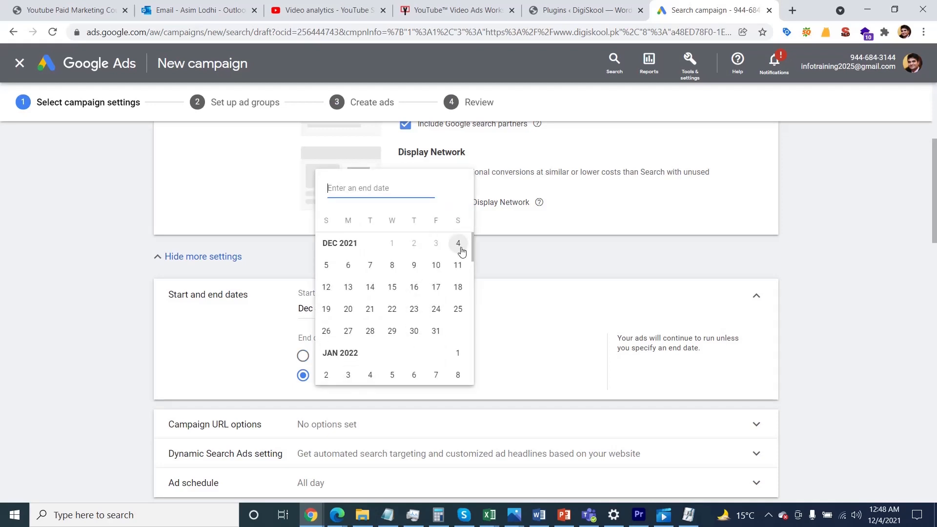
left_click(458, 243)
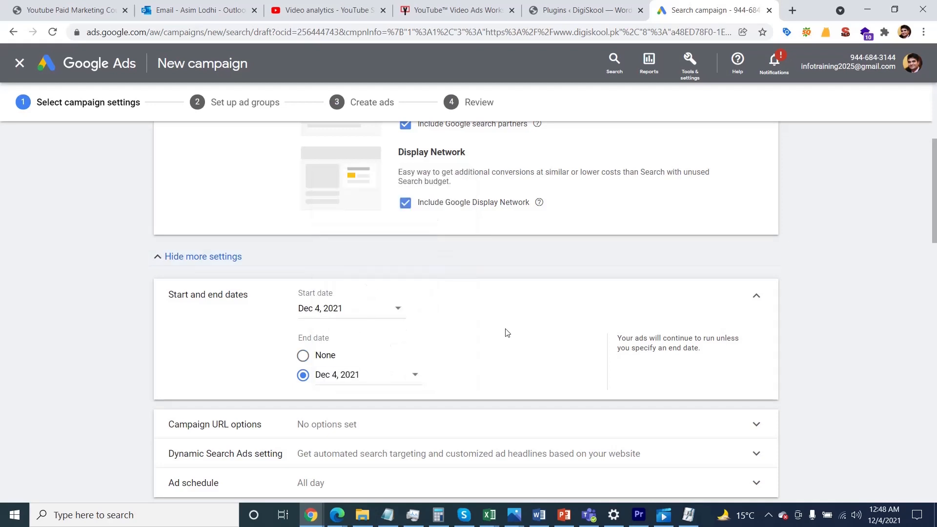
scroll("down", 3)
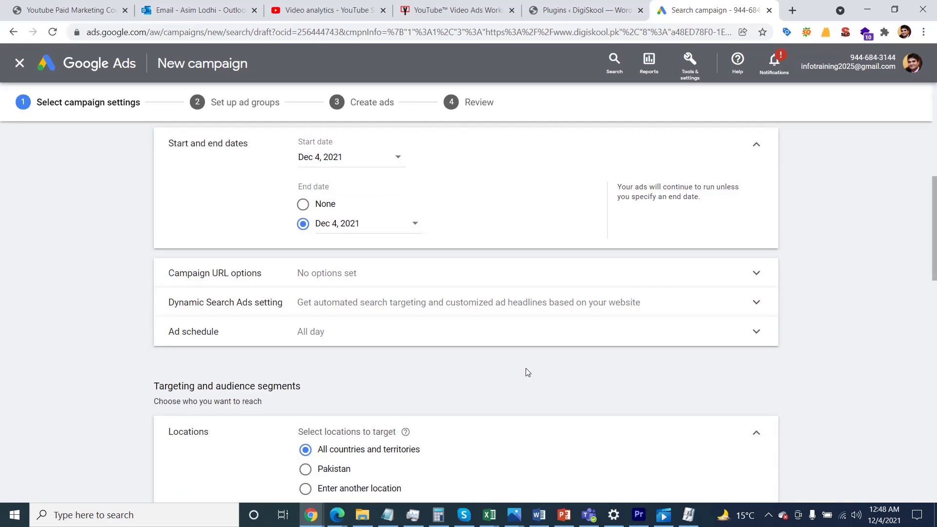
scroll("down", 3)
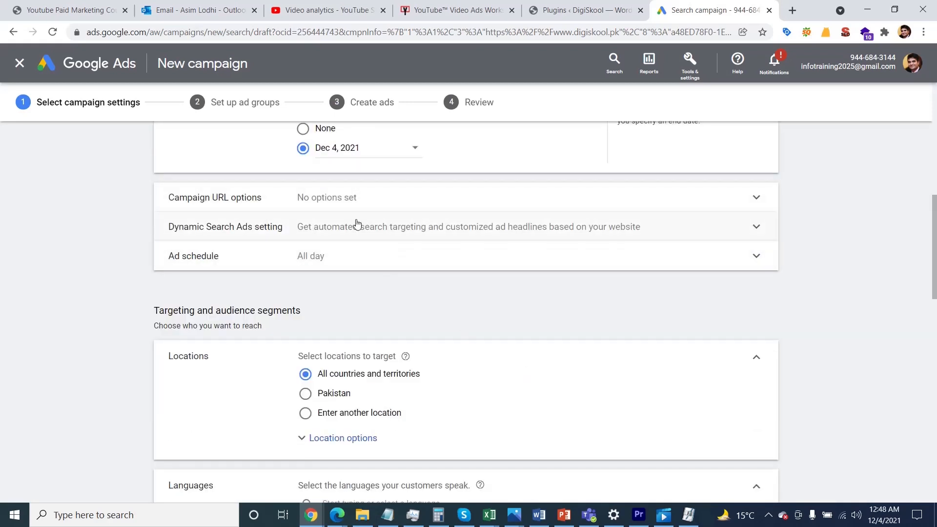
scroll("down", 3)
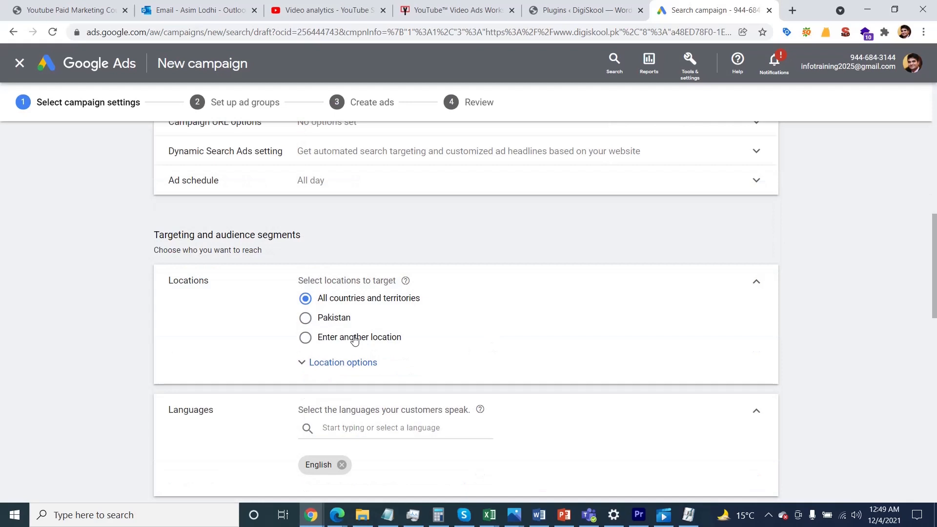
Target Pakistan only and add the Advertising & Marketing Services audience segment.
left_click(306, 317)
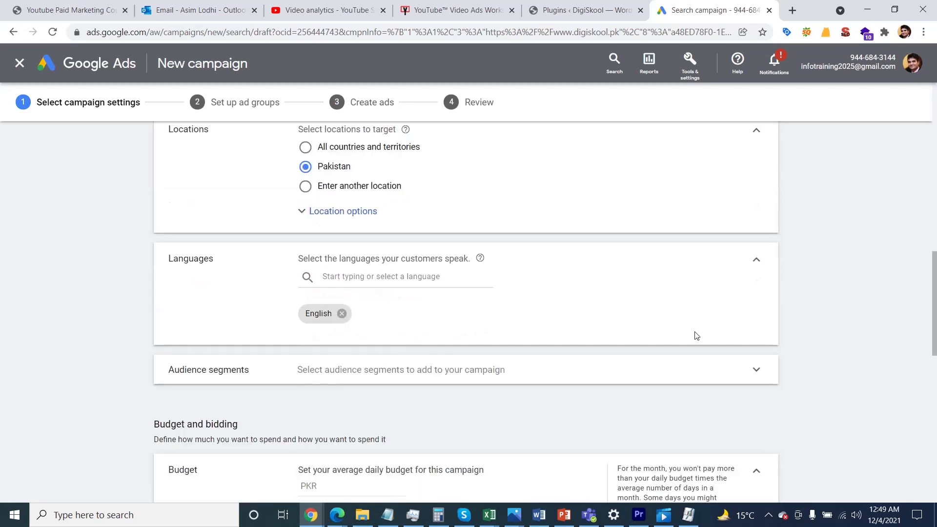
scroll("down", 3)
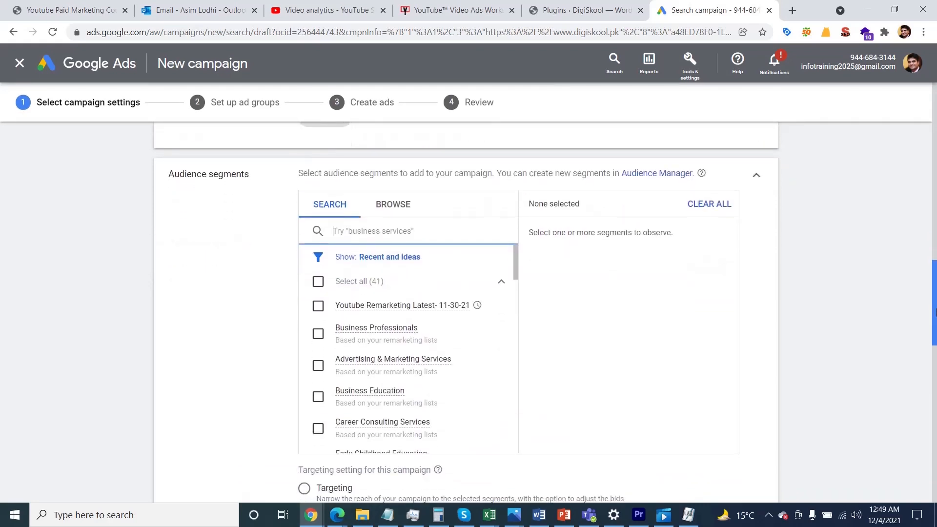
mouse_move(401, 305)
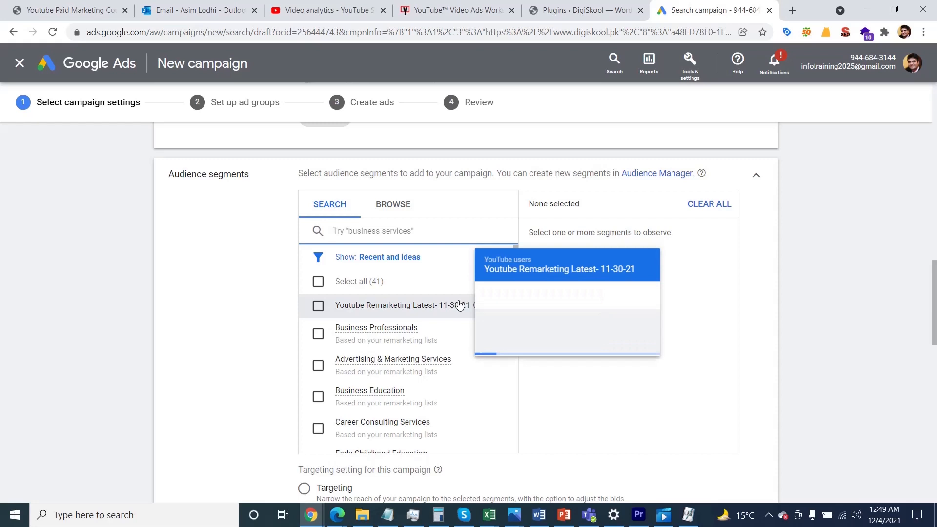
mouse_move(460, 382)
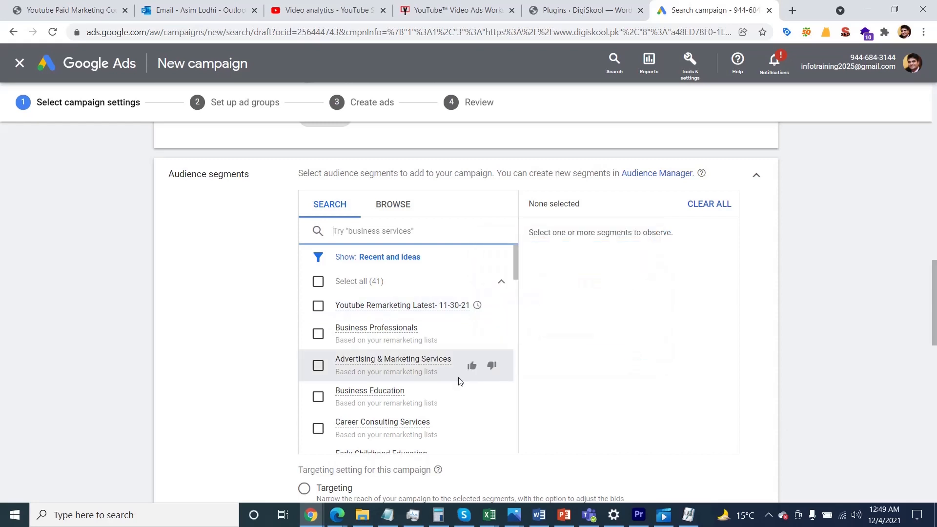
mouse_move(364, 399)
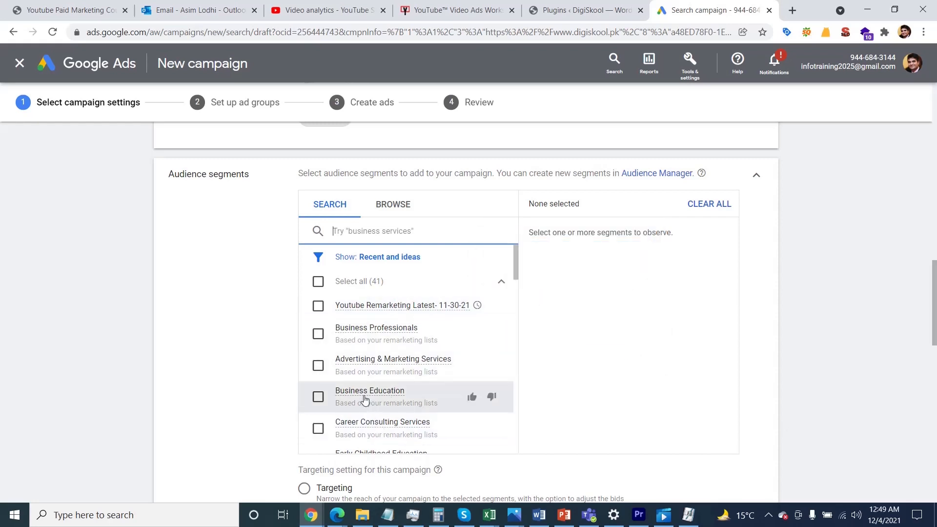
mouse_move(361, 177)
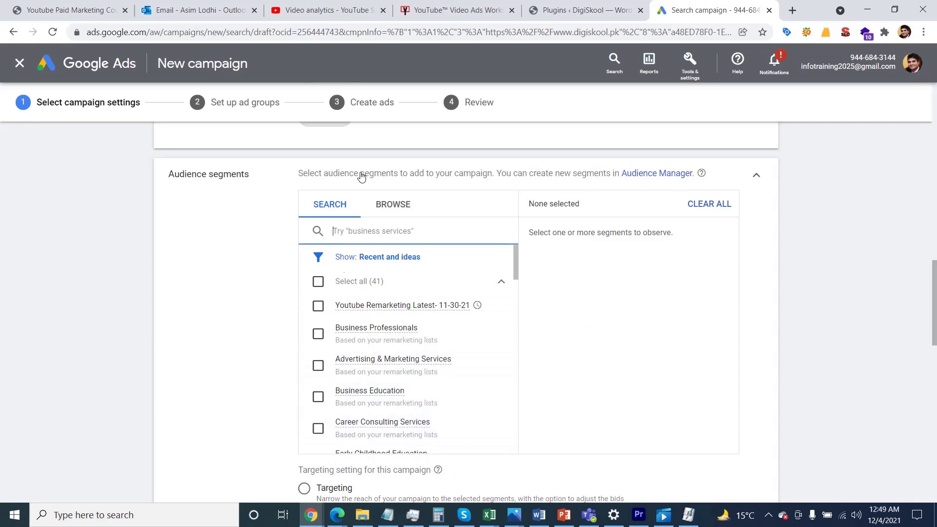
mouse_move(411, 310)
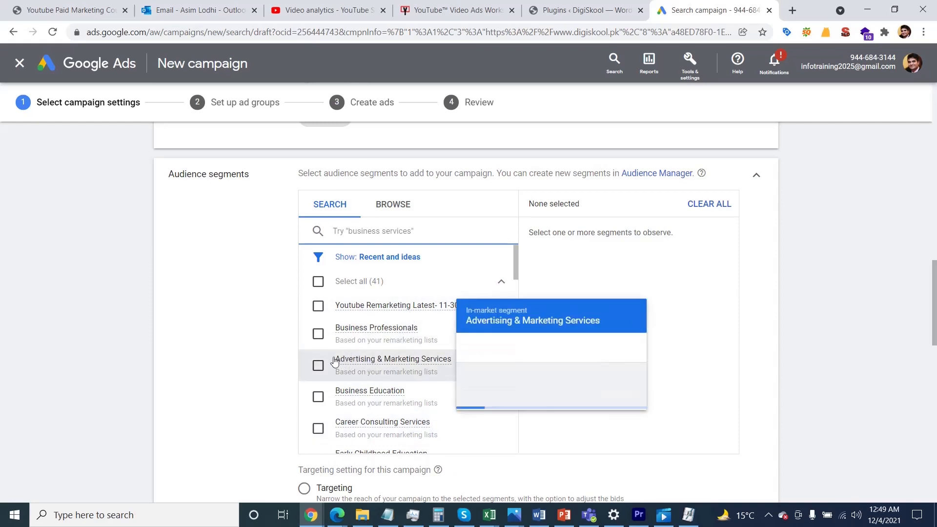
left_click(318, 365)
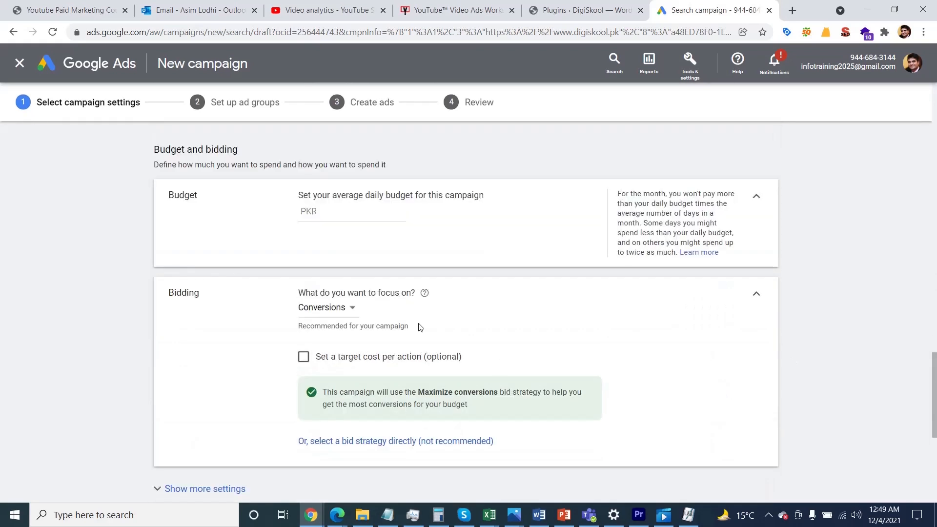
Enter an average daily budget of PKR 250 and expand the extra bidding settings.
left_click(352, 210)
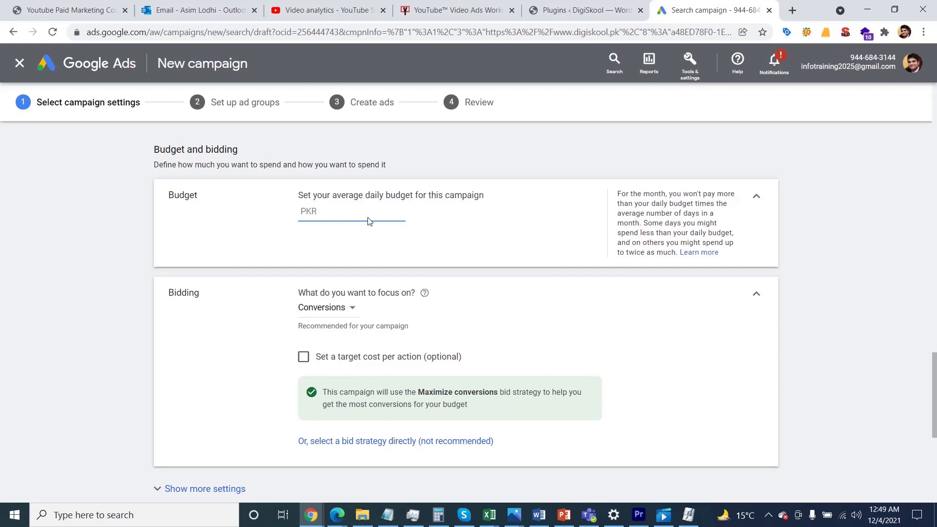
type("250")
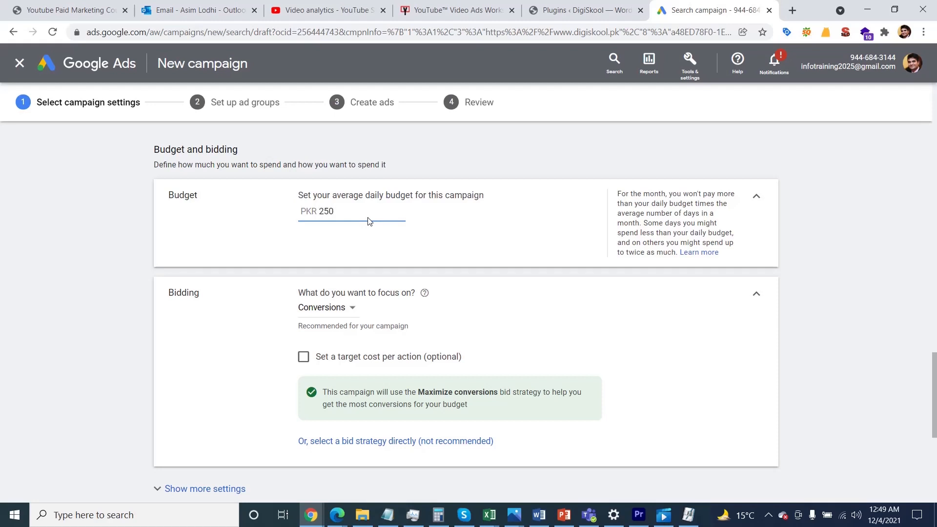
mouse_move(559, 366)
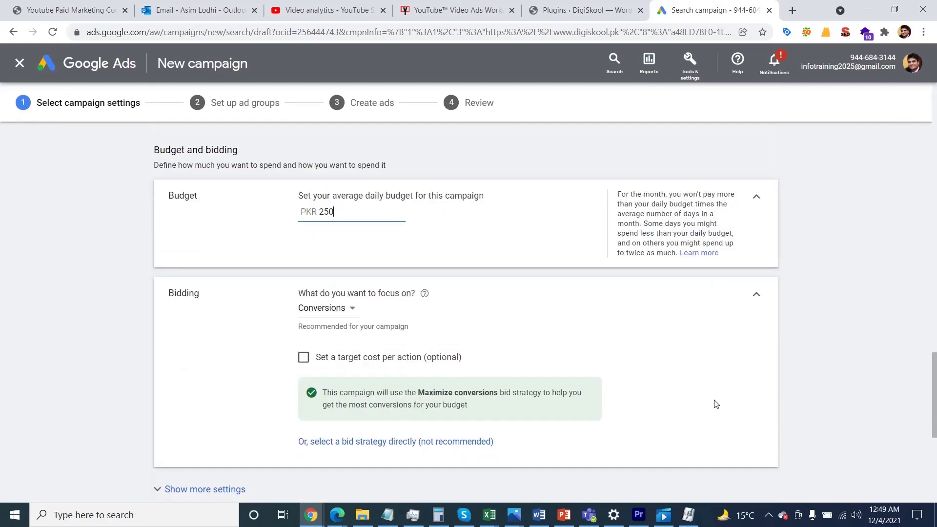
left_click(206, 489)
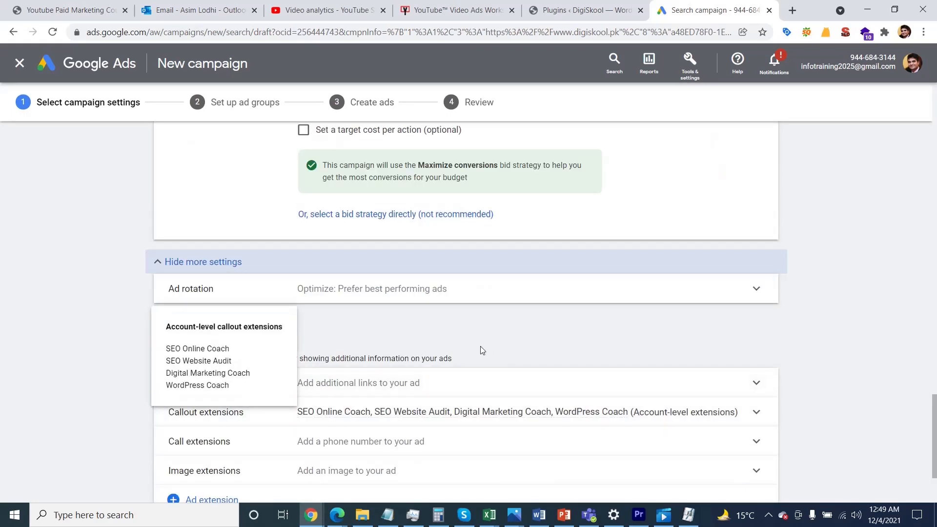
scroll("down", 3)
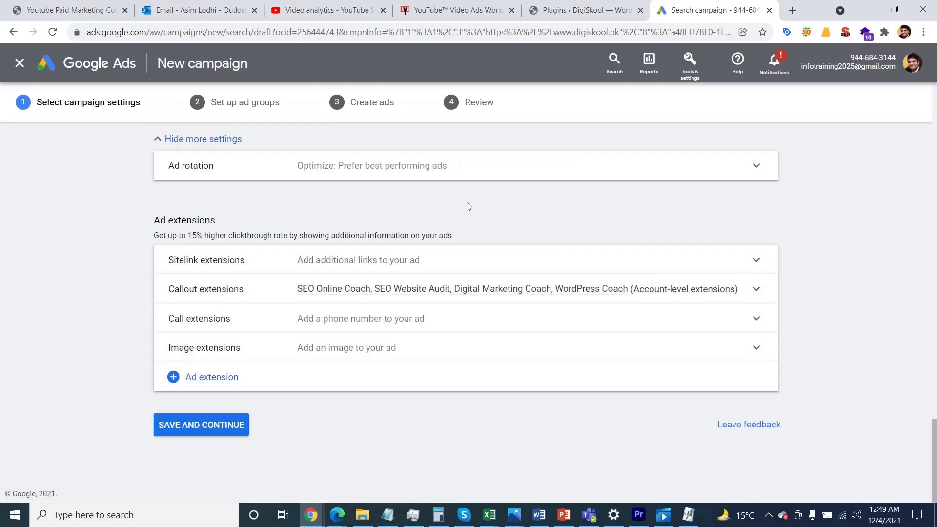
scroll("up", 3)
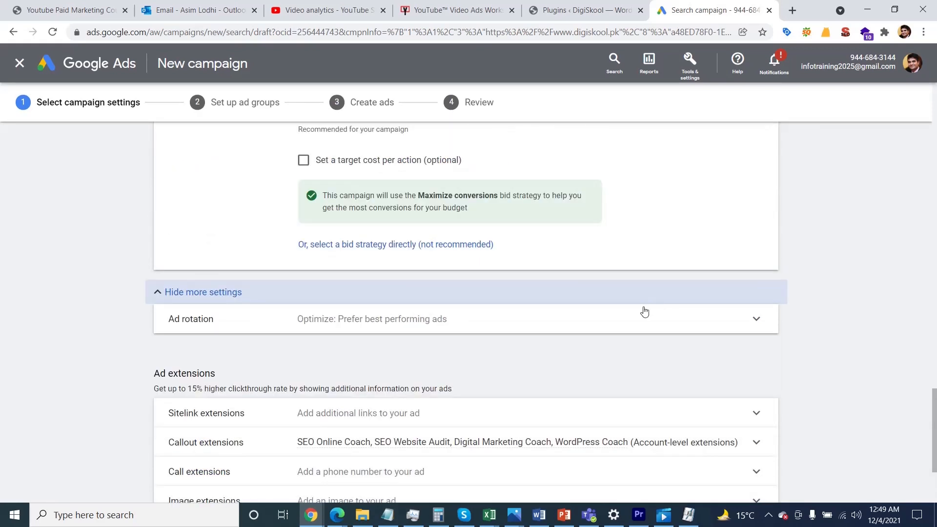